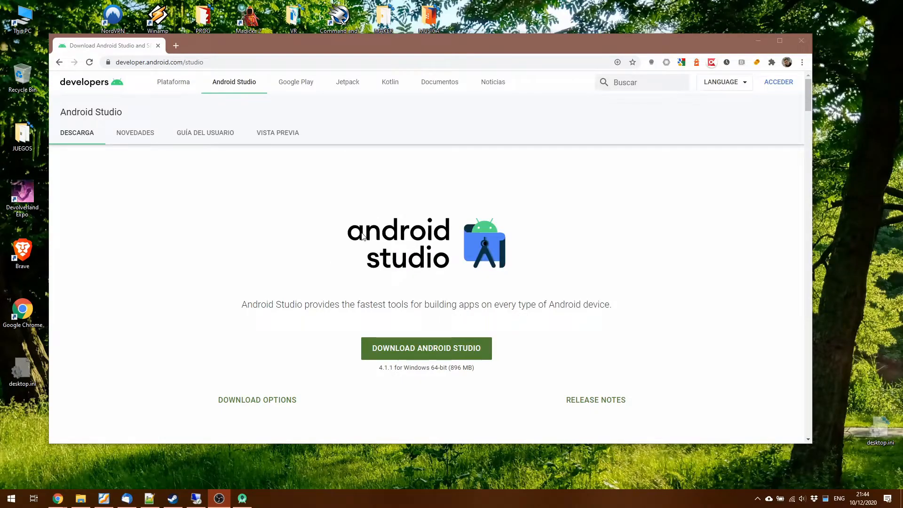
{"action": "mouse_move", "coordinate": [130, 62]}
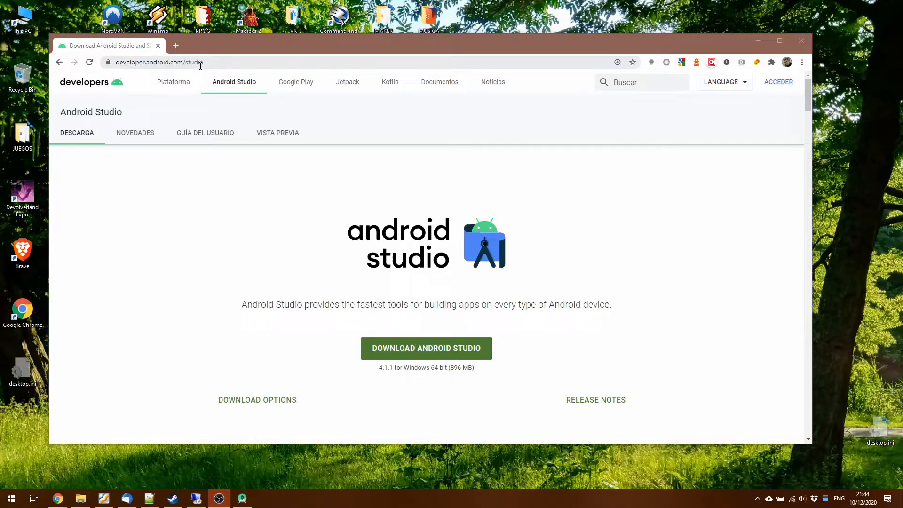
{"action": "mouse_move", "coordinate": [185, 219]}
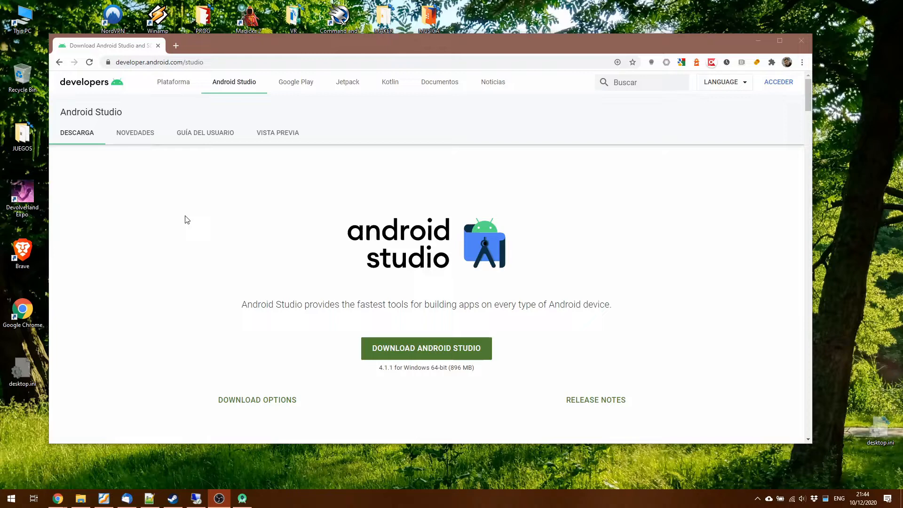
{"action": "mouse_move", "coordinate": [610, 8]}
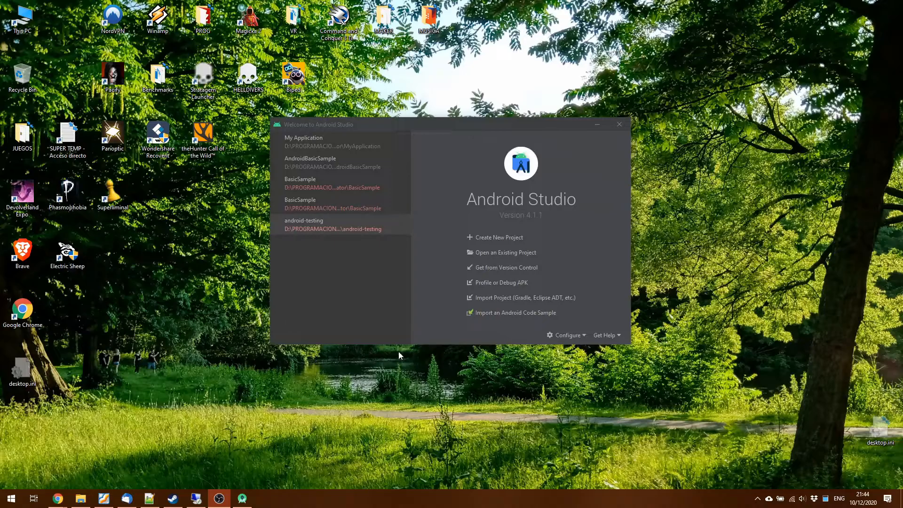
{"action": "mouse_move", "coordinate": [339, 217]}
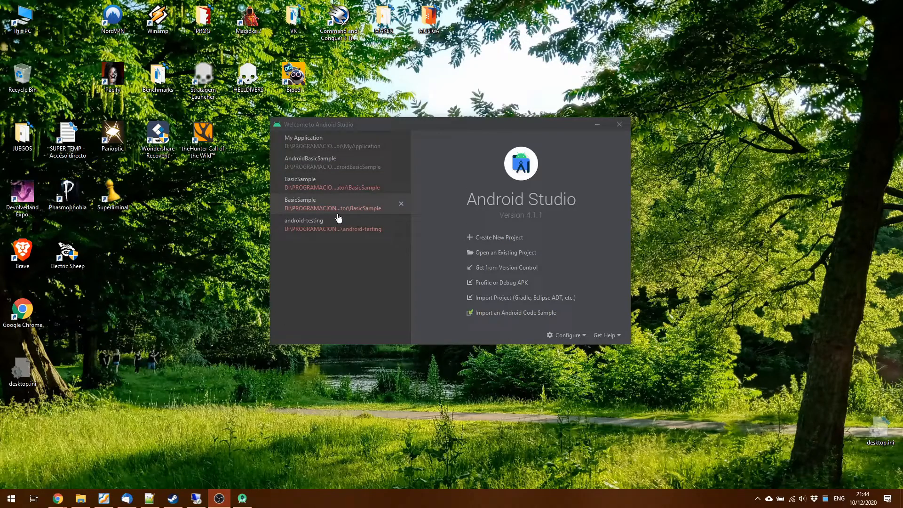
{"action": "mouse_move", "coordinate": [514, 252]}
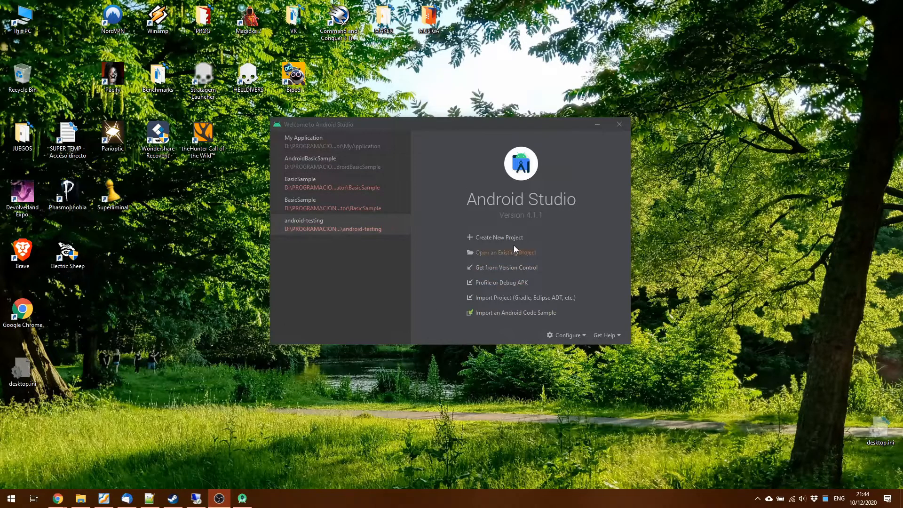
Create a new Empty Activity project named My Application with Java as the language.
{"action": "left_click", "coordinate": [499, 237]}
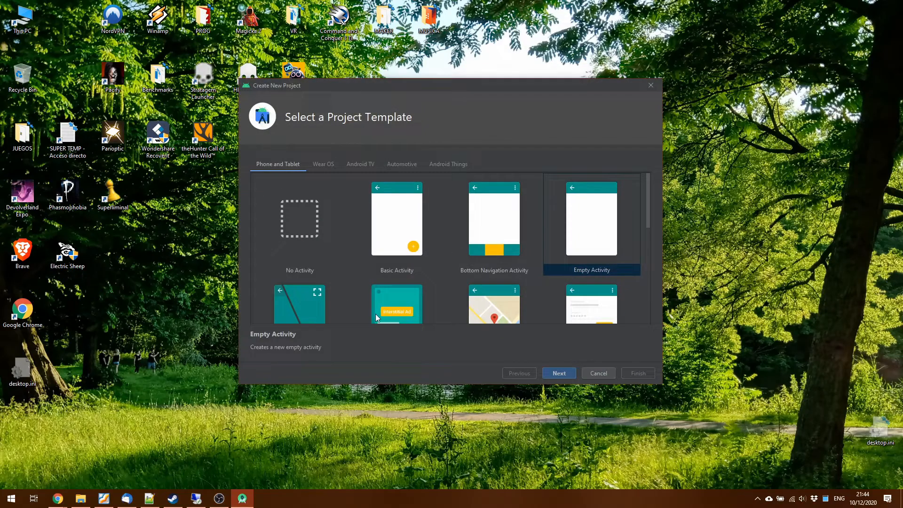
{"action": "left_click", "coordinate": [558, 373]}
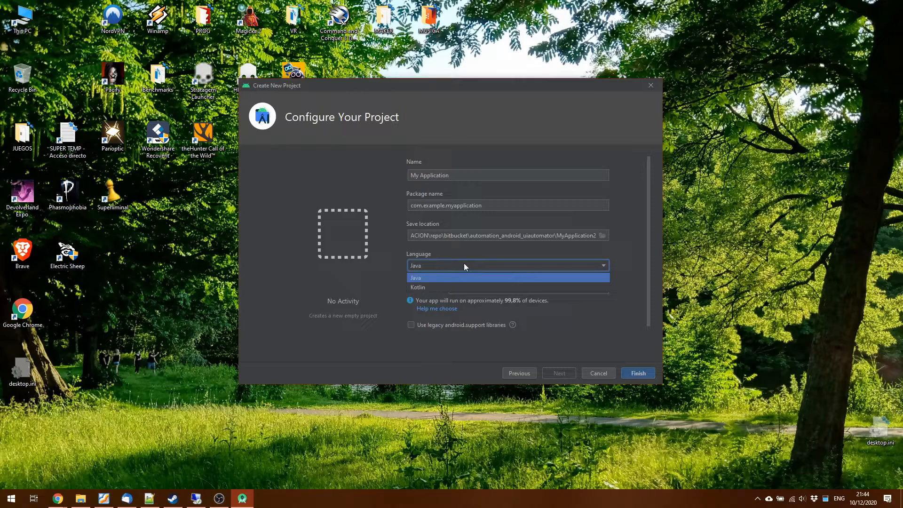
{"action": "left_click", "coordinate": [507, 278]}
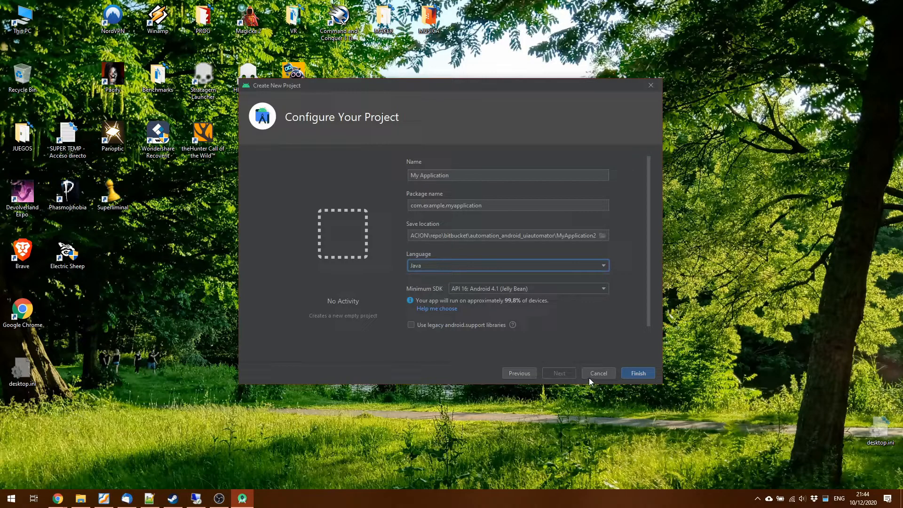
{"action": "left_click", "coordinate": [638, 373]}
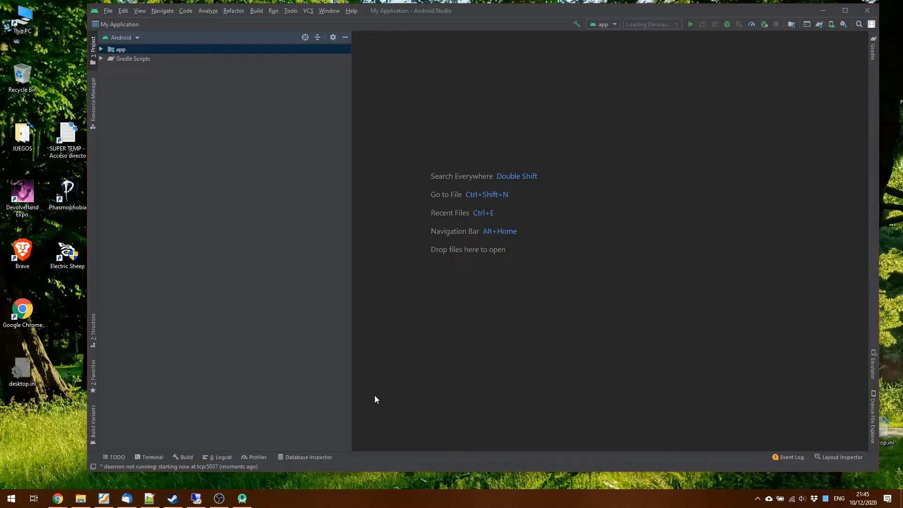
{"action": "mouse_move", "coordinate": [217, 461]}
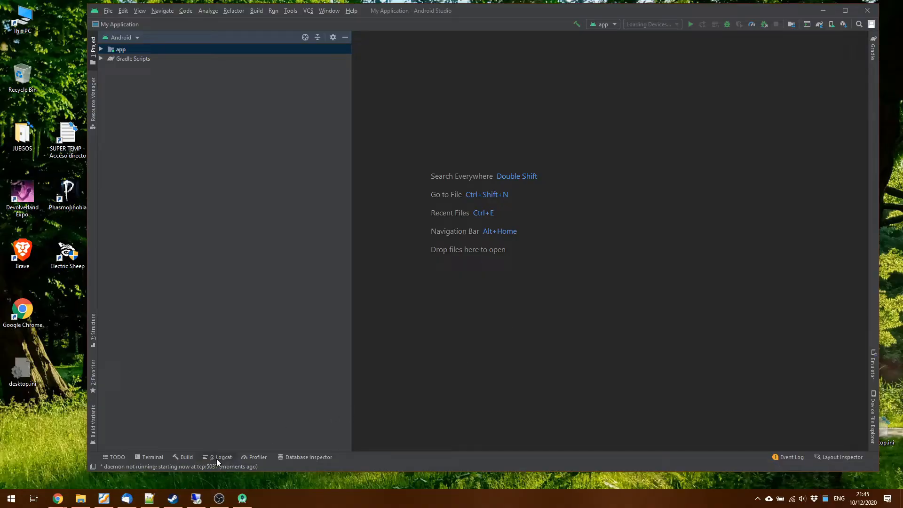
Show the Logcat panel, which reports no connected devices.
{"action": "left_click", "coordinate": [222, 457]}
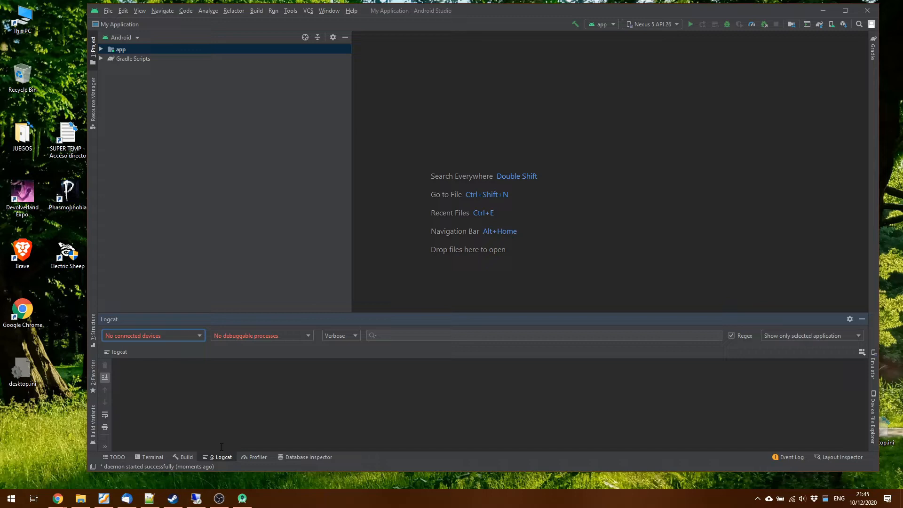